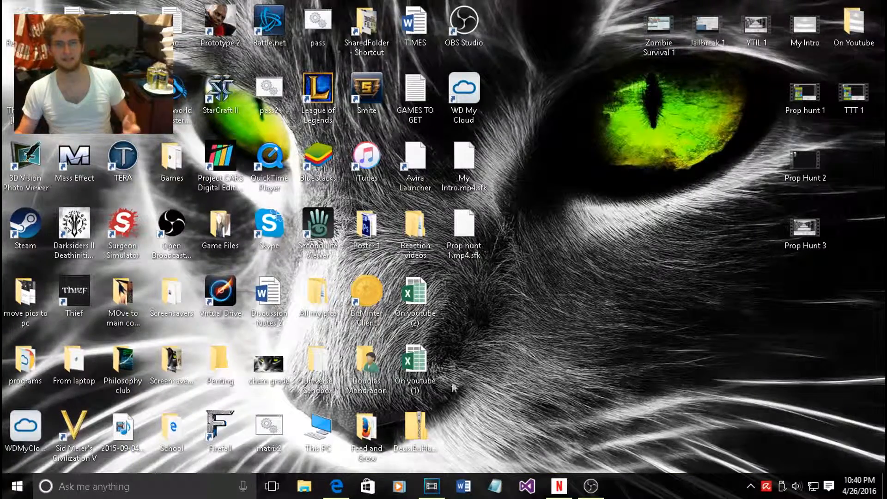
# Launch Microsoft Edge from the taskbar to show the CSCheater.era.ee home page.
pyautogui.click(336, 486)
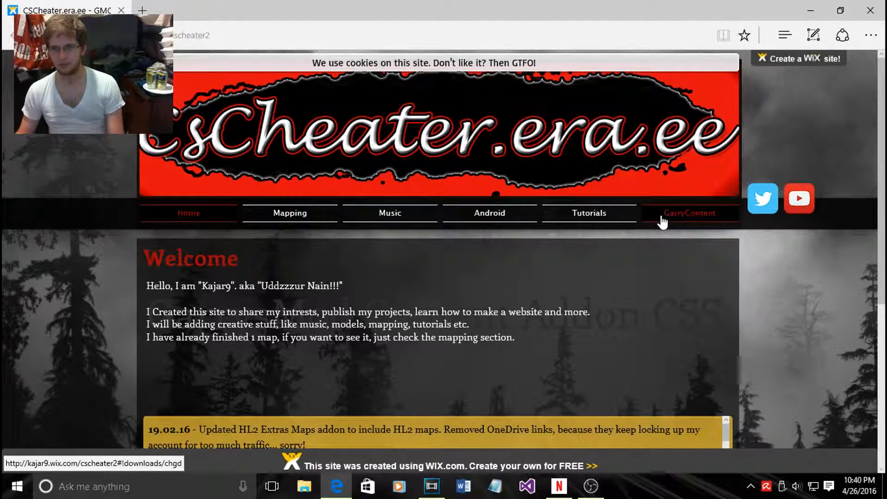
# Go to the GarryContent page and scroll through its per-game content and map mirrors.
pyautogui.click(689, 213)
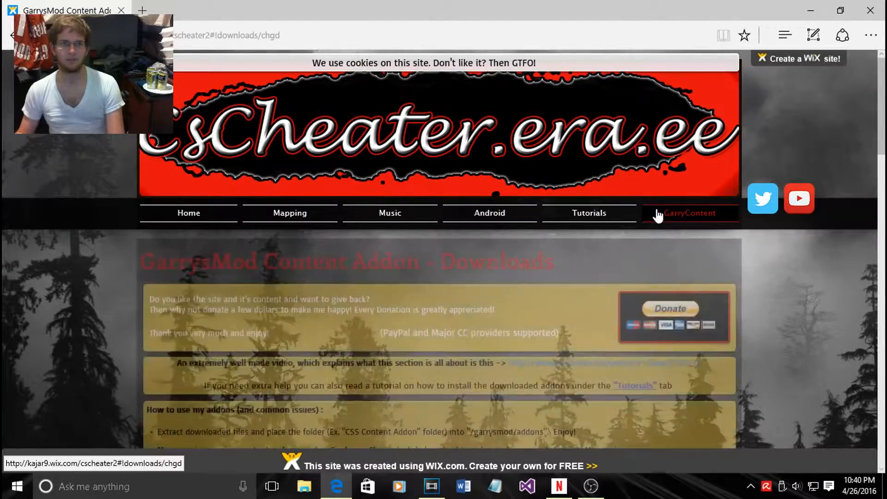
pyautogui.scroll(-3)
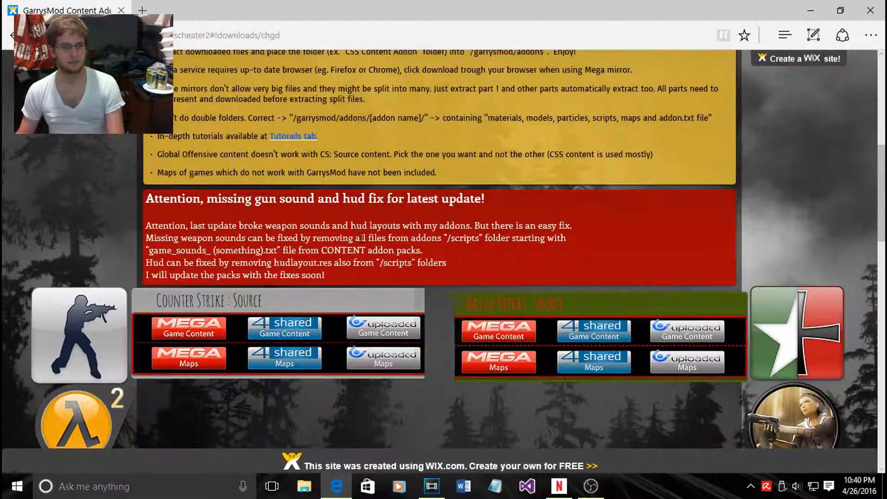
pyautogui.scroll(-3)
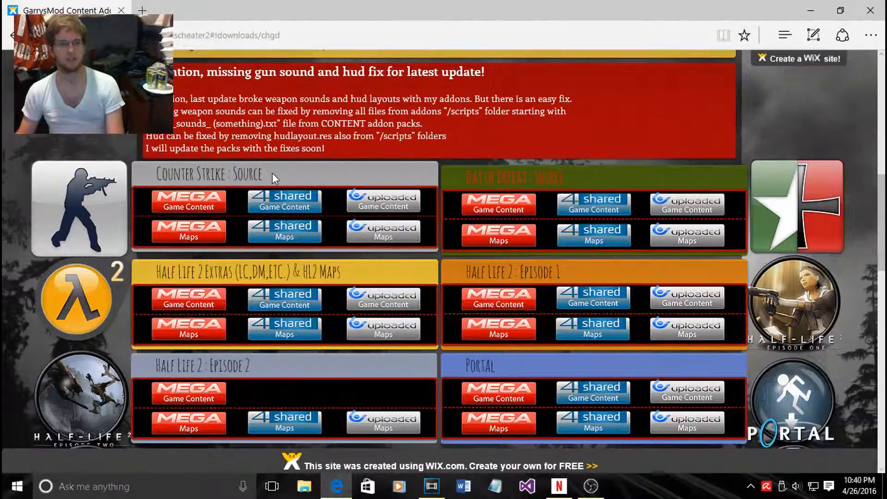
pyautogui.moveTo(189, 208)
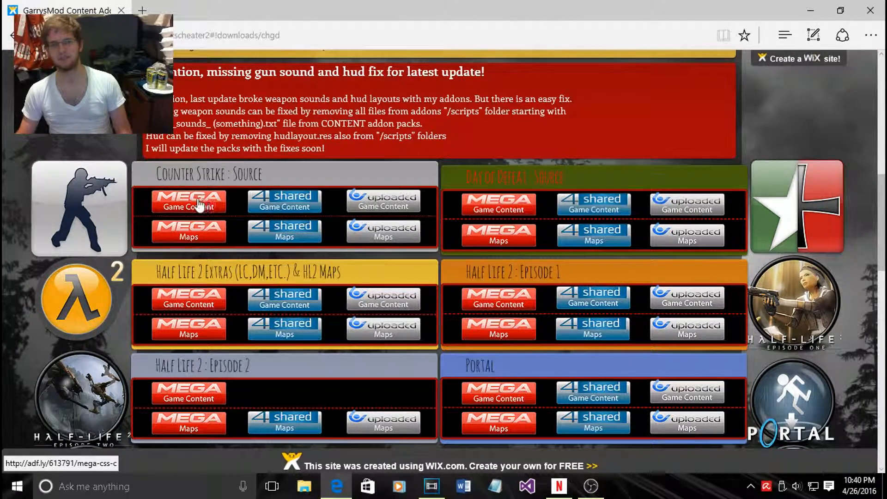
pyautogui.moveTo(193, 263)
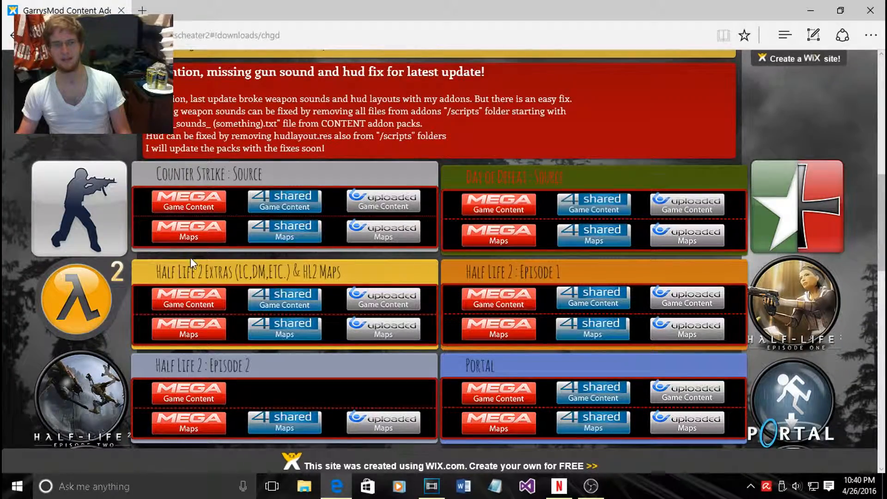
pyautogui.scroll(-3)
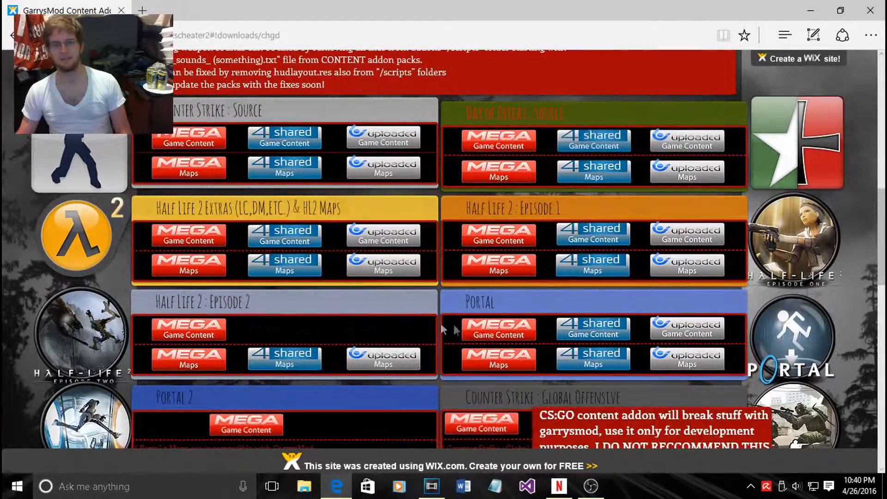
pyautogui.scroll(-3)
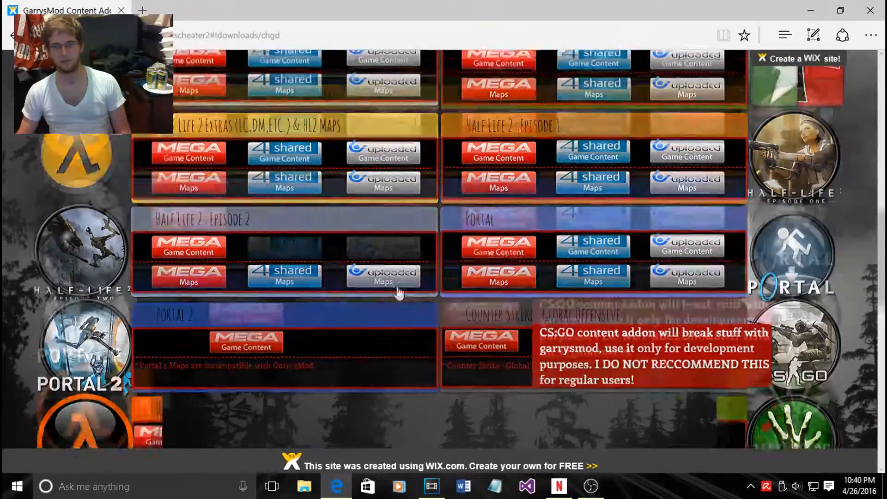
pyautogui.scroll(-3)
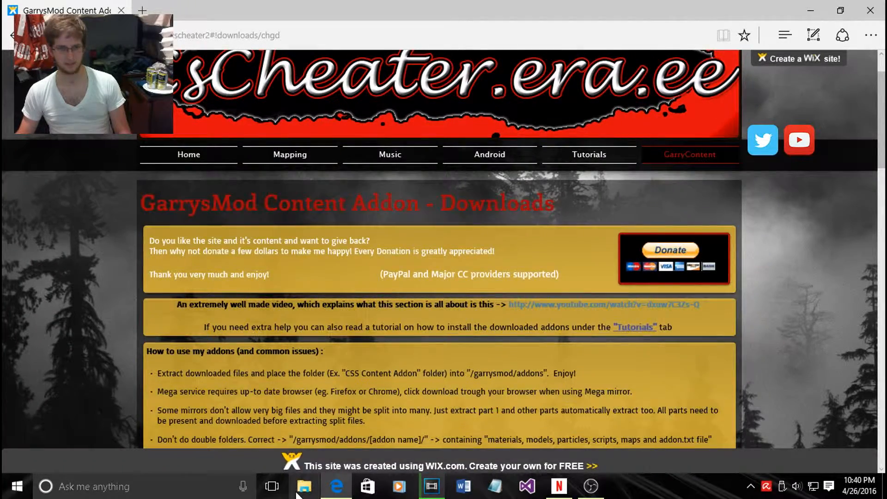
# Open a maximized File Explorer window on This PC, showing the OS (C:) drive.
pyautogui.click(305, 486)
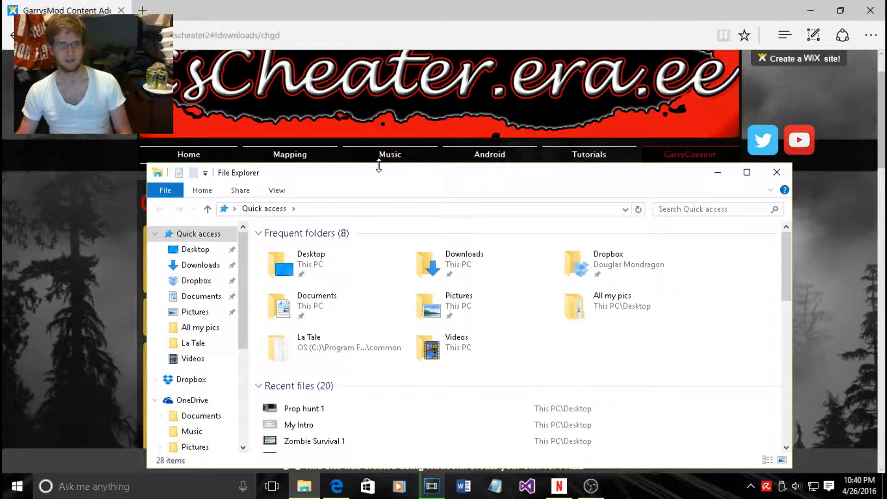
pyautogui.click(746, 173)
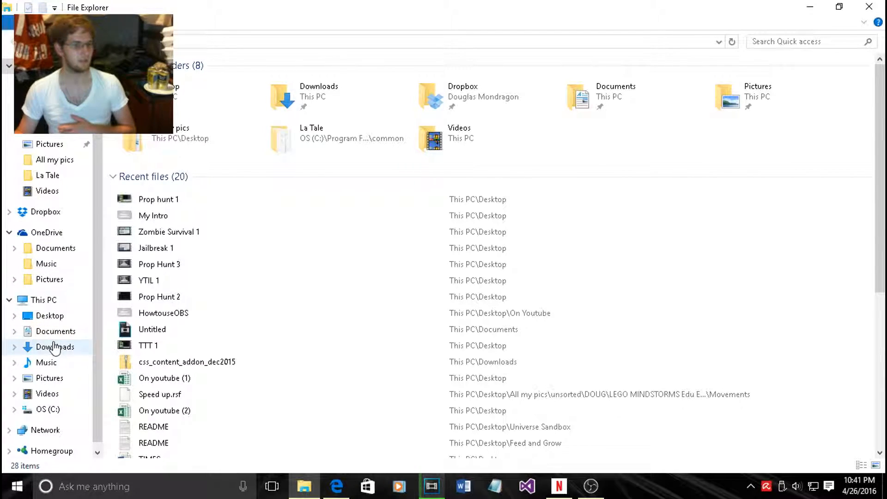
pyautogui.click(43, 300)
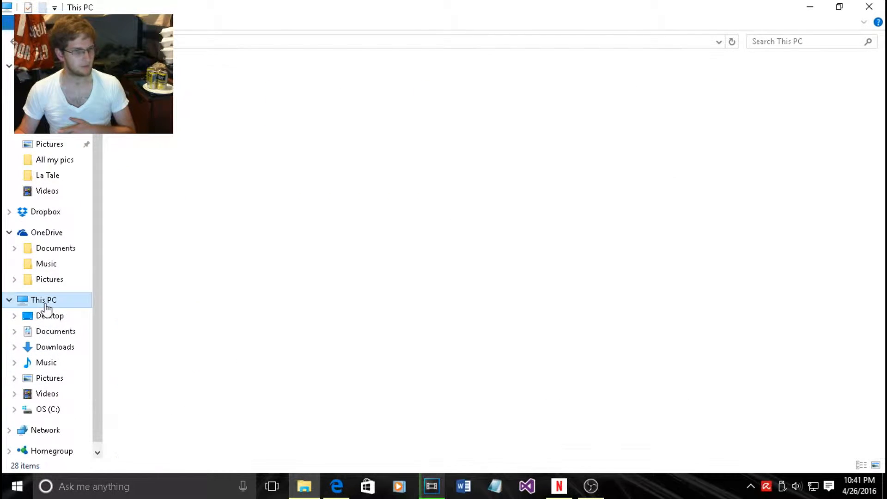
pyautogui.click(43, 300)
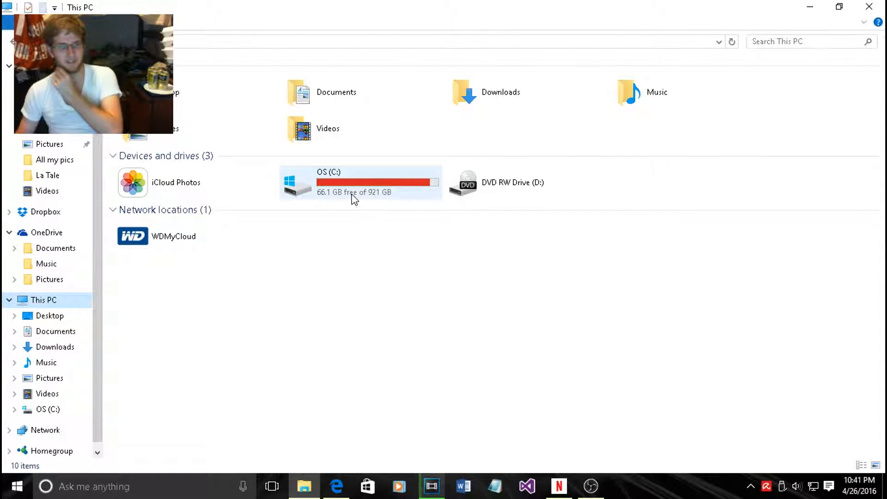
# Browse from OS (C:) through Program Files (x86) and Steam into steamapps.
pyautogui.doubleClick(360, 182)
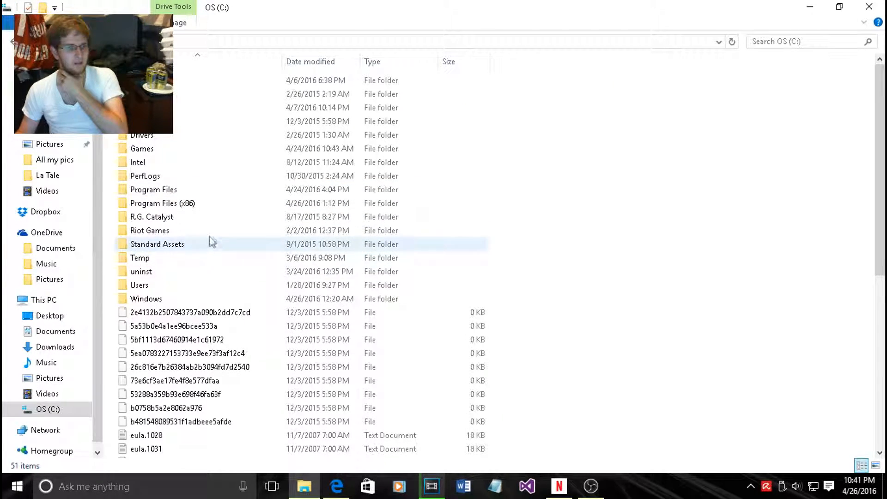
pyautogui.doubleClick(162, 203)
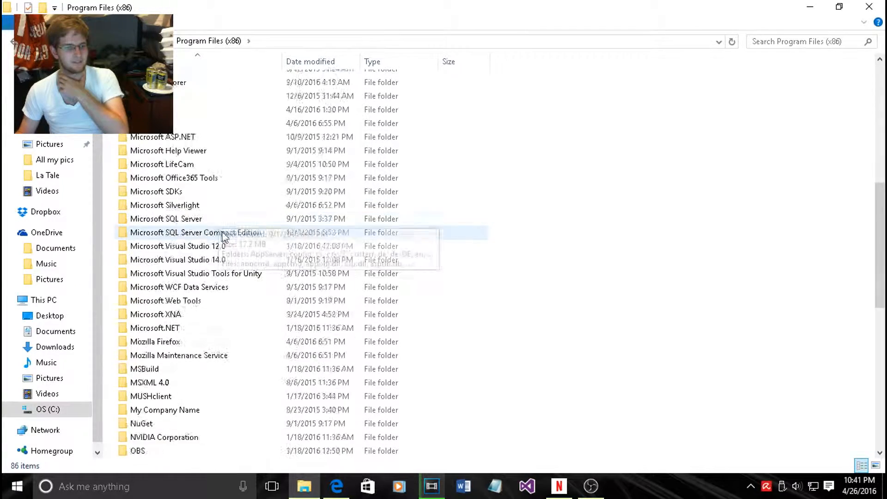
pyautogui.scroll(-3)
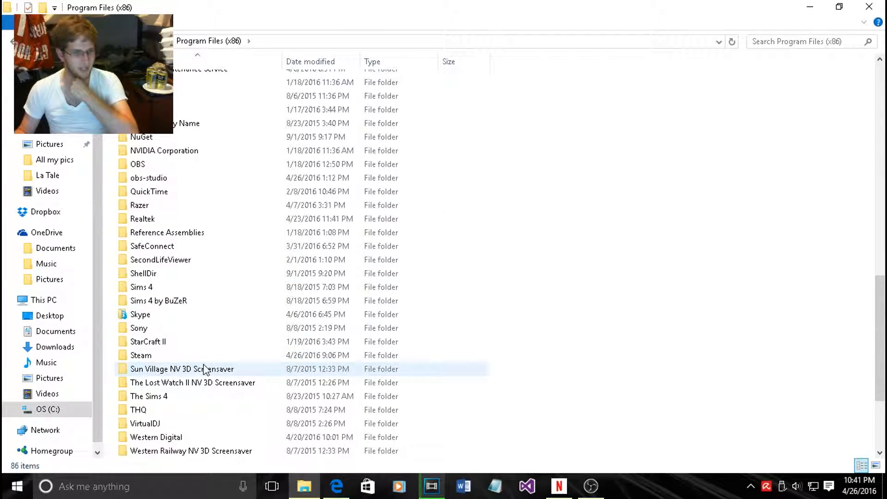
pyautogui.doubleClick(141, 355)
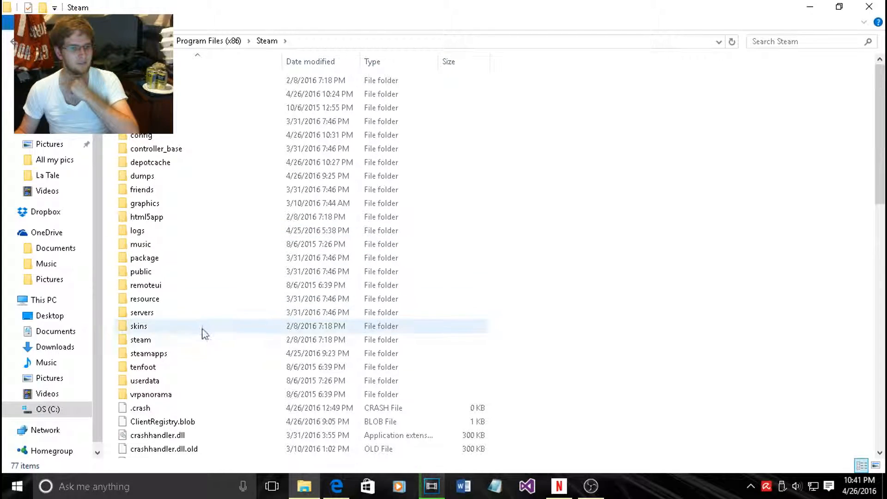
pyautogui.click(141, 339)
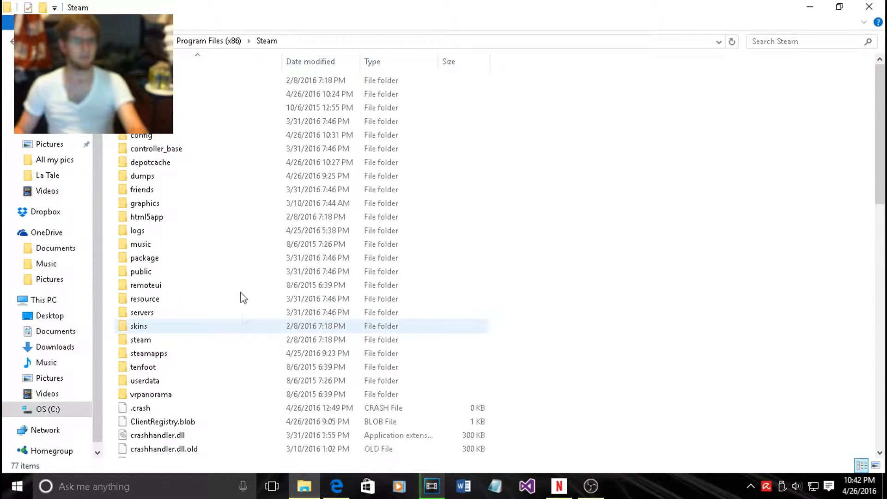
pyautogui.click(138, 231)
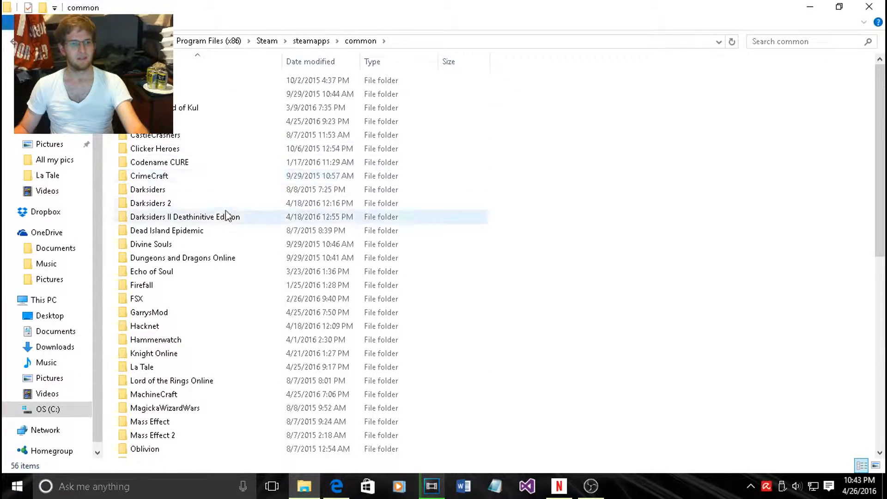
# Open the GarrysMod game folder and go into its garrysmod subfolder toward addons.
pyautogui.scroll(-3)
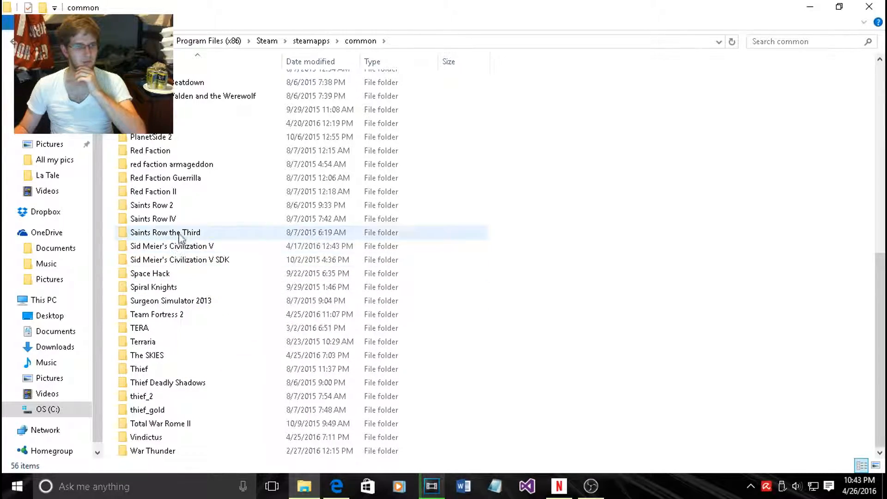
pyautogui.scroll(3)
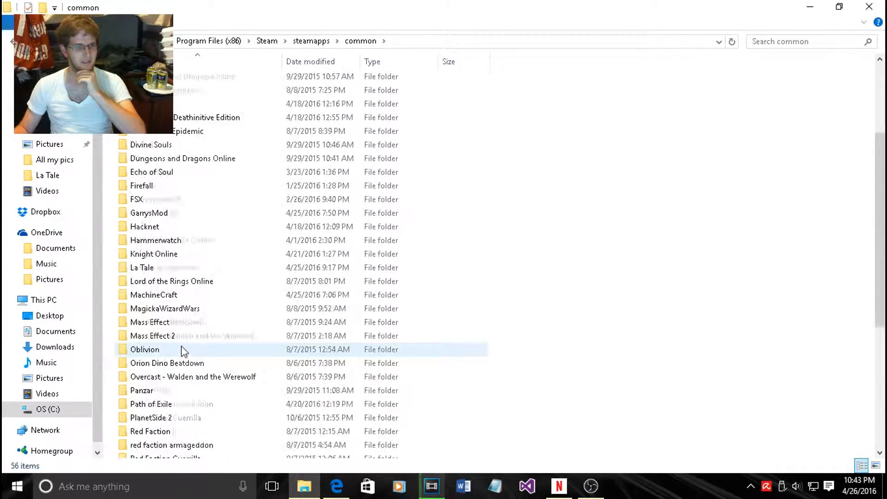
pyautogui.doubleClick(149, 212)
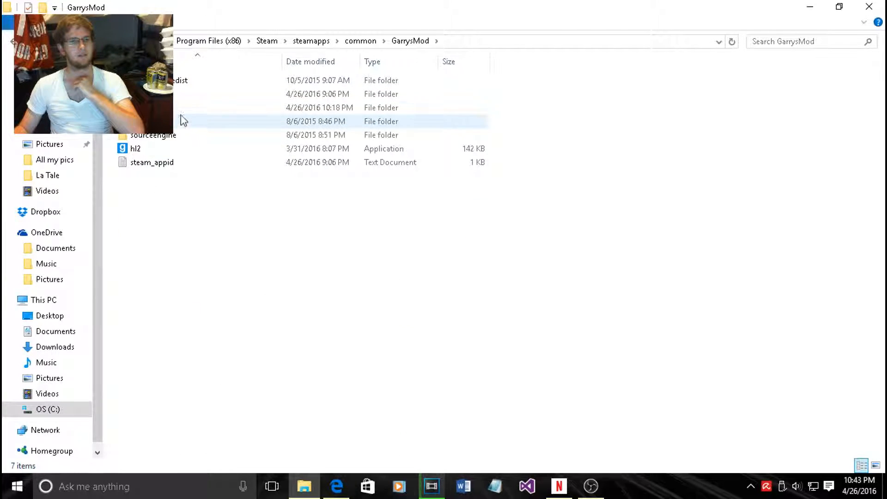
pyautogui.click(320, 108)
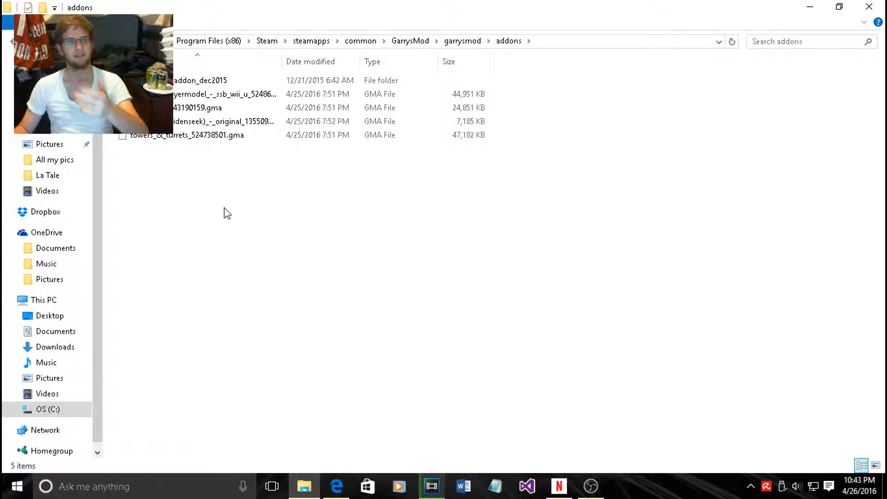
# Select the addon_dec2015 content folder in GarrysMod's addons directory.
pyautogui.click(226, 80)
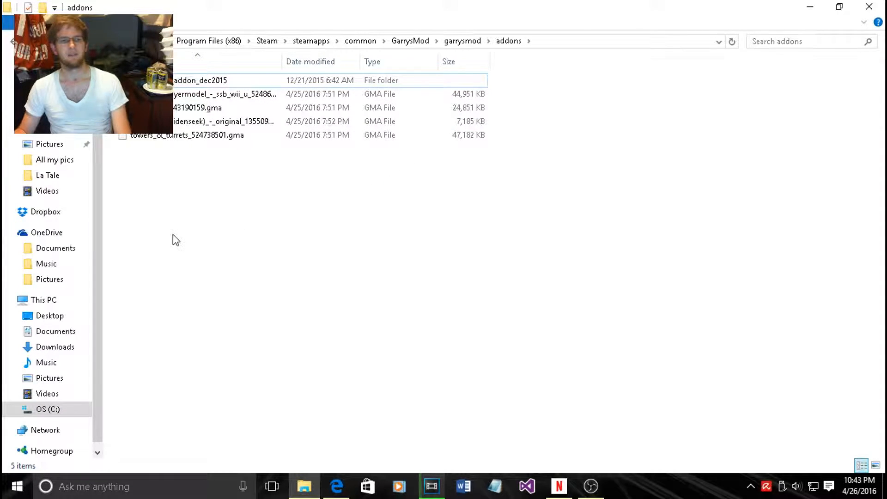
pyautogui.moveTo(282, 197)
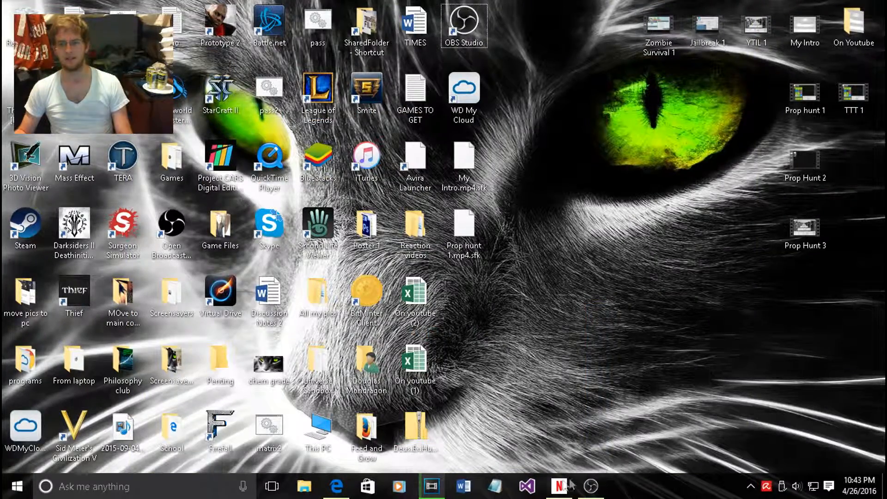
pyautogui.moveTo(431, 486)
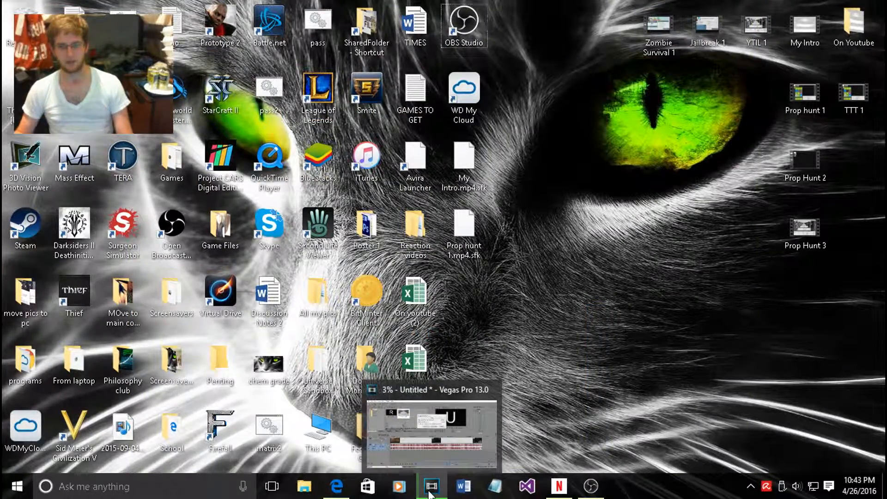
pyautogui.click(431, 486)
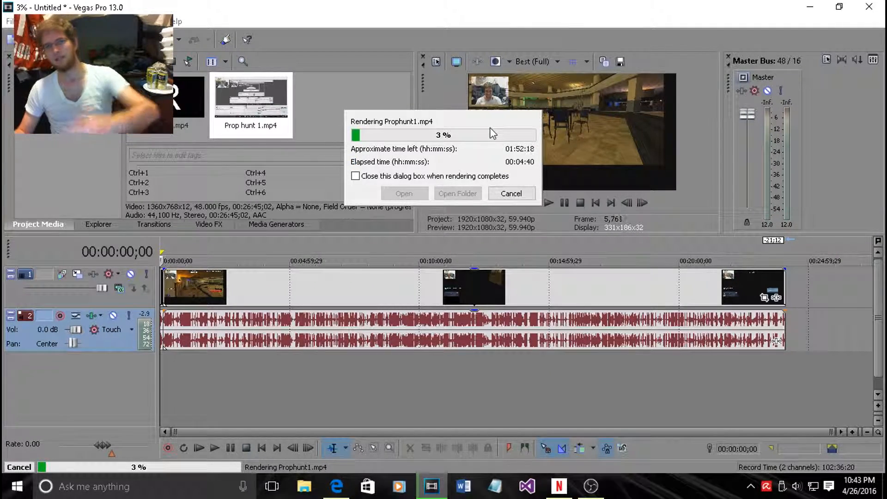
pyautogui.moveTo(198, 240)
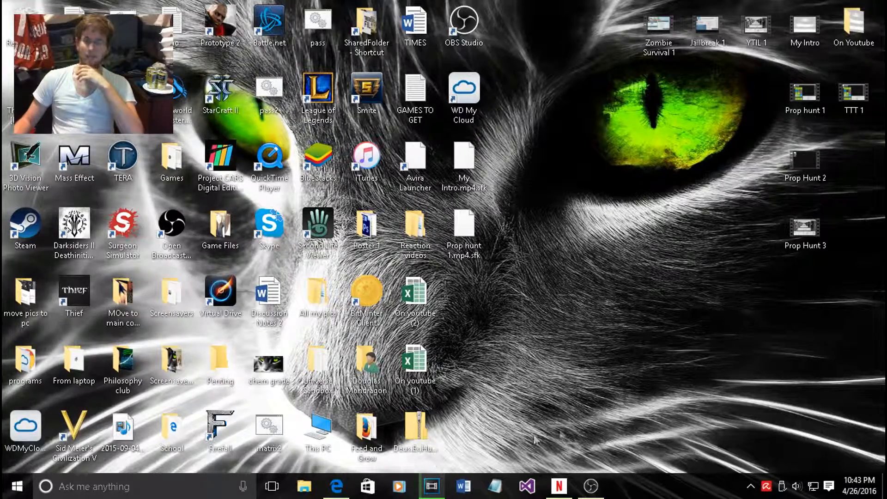
pyautogui.moveTo(597, 368)
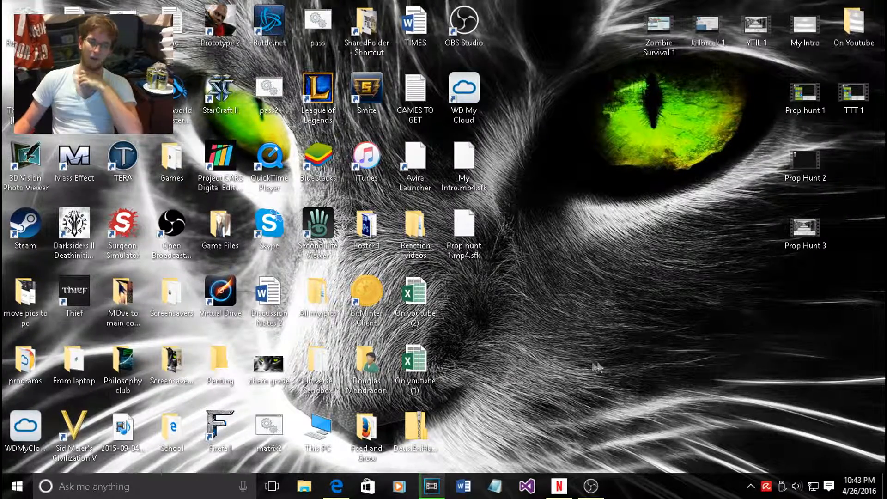
pyautogui.moveTo(560, 413)
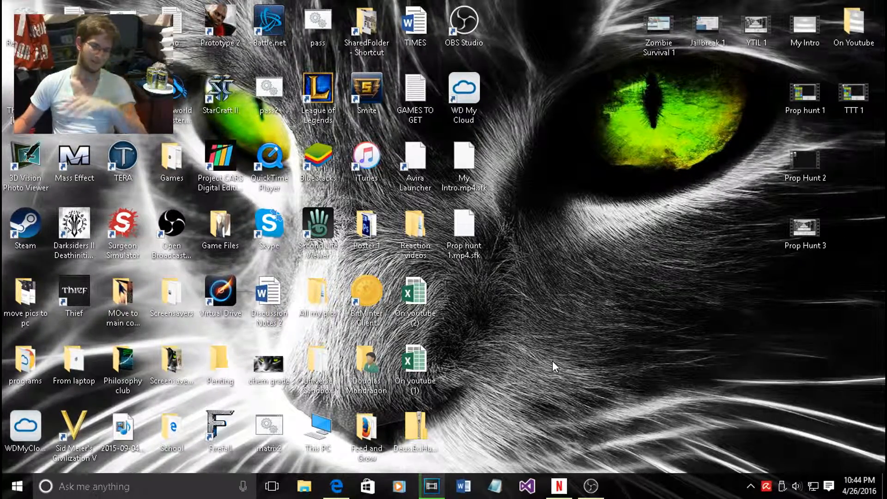
pyautogui.moveTo(472, 425)
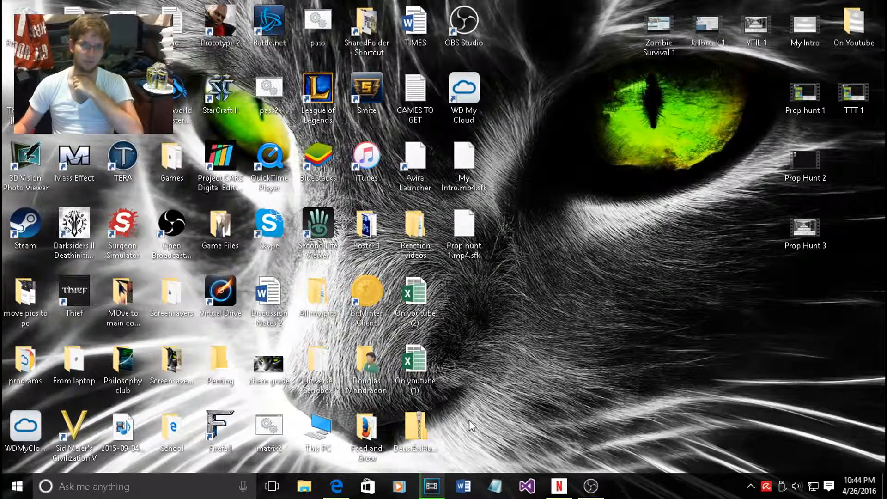